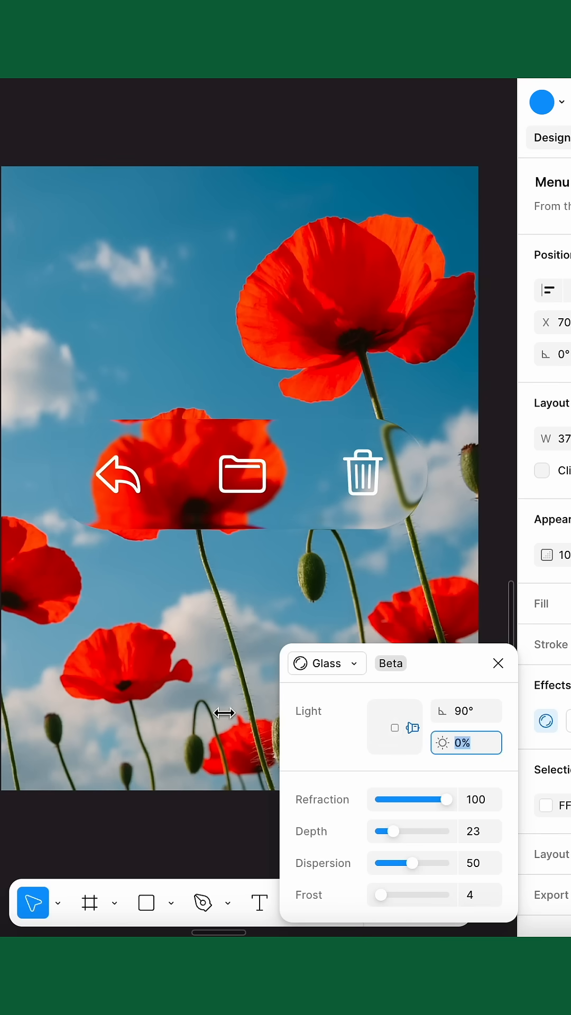
Step: Set the glass effect's light intensity to 80% on the menu frame
type("80")
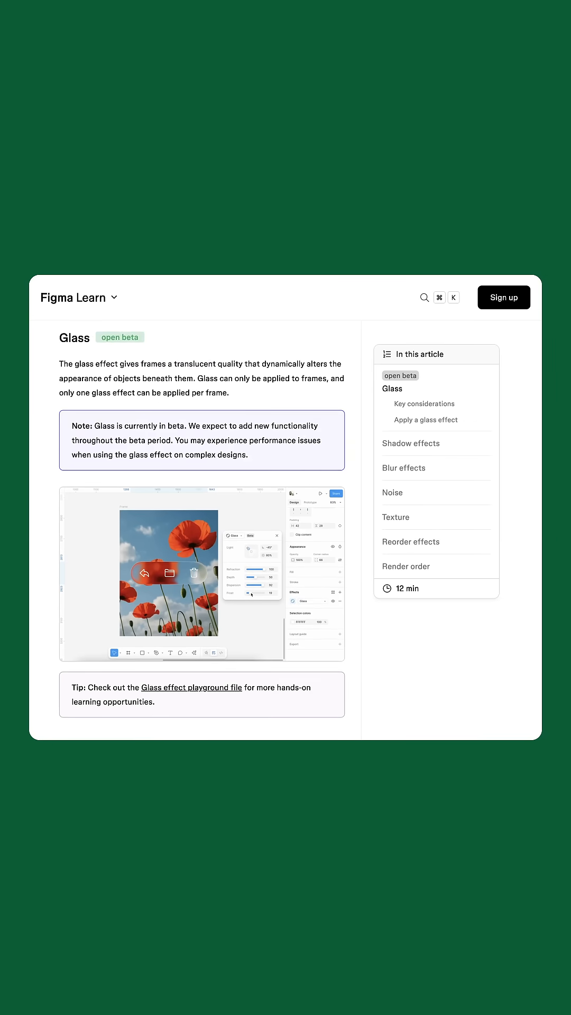
Step: From the 'Apply a glass effect' tip, go to the iOS and iPadOS 26 UI kit page
scroll("down", 3)
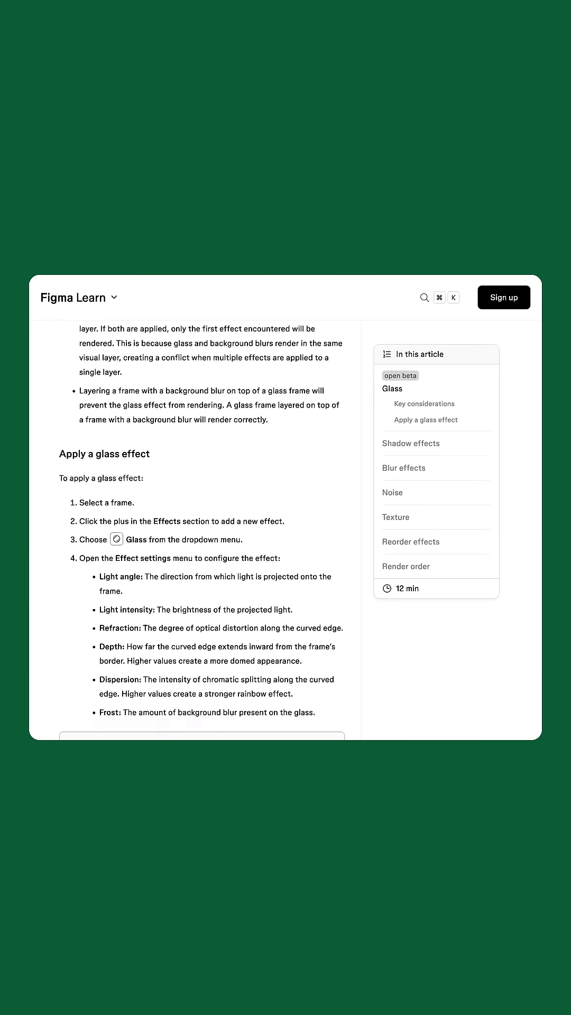
scroll("down", 3)
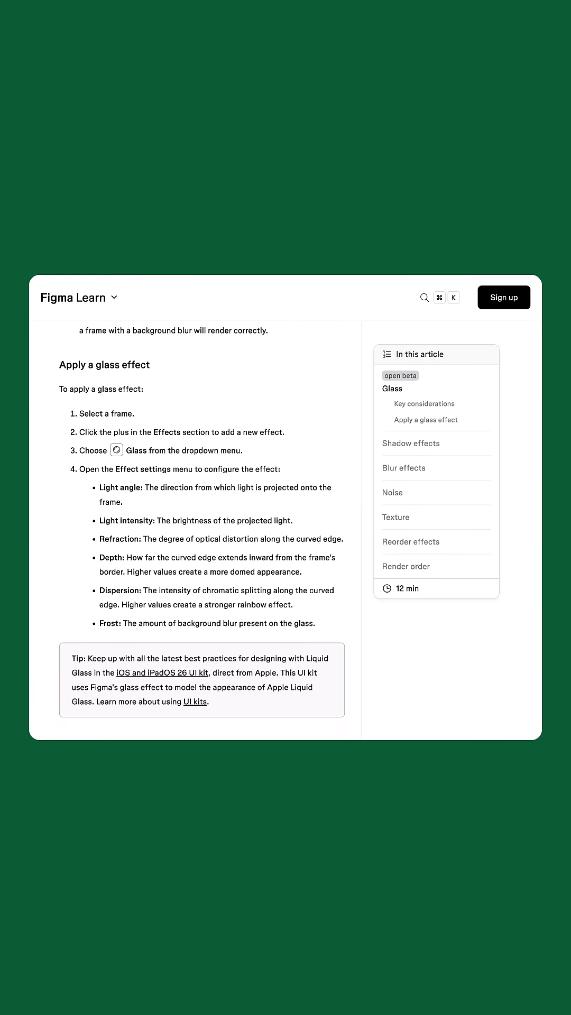
left_click(162, 673)
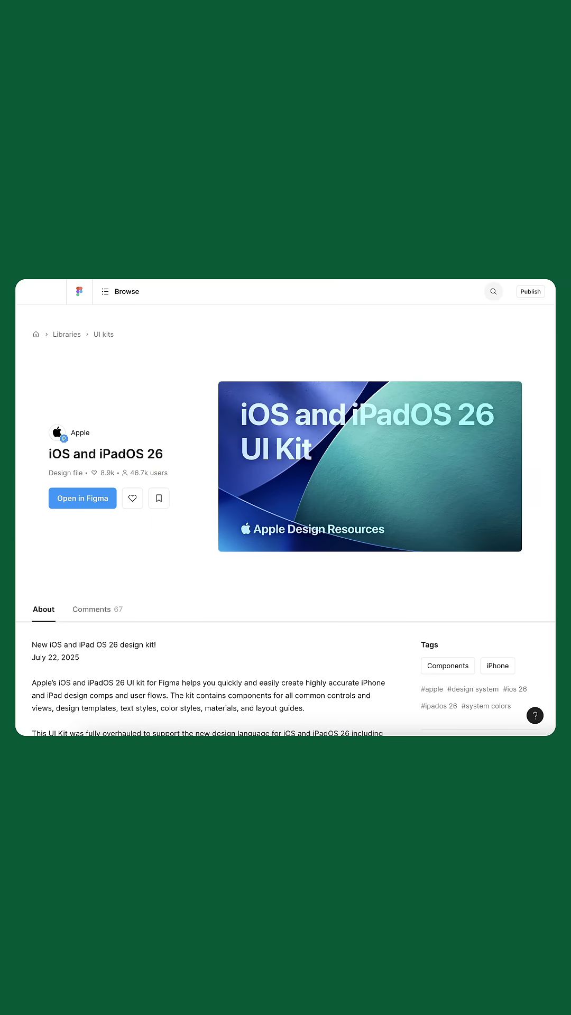